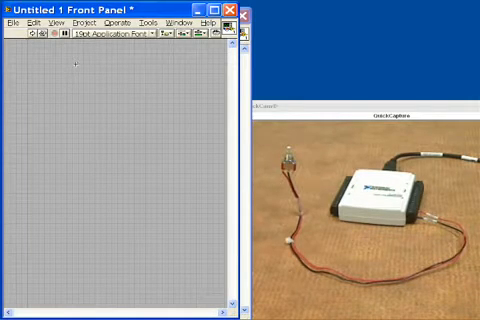
mouse_move(64, 64)
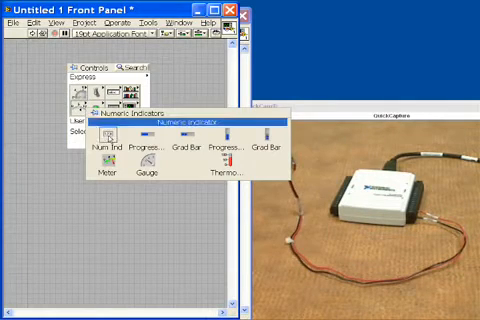
- Place a Numeric Indicator from the Controls palette onto the front panel
left_click(110, 148)
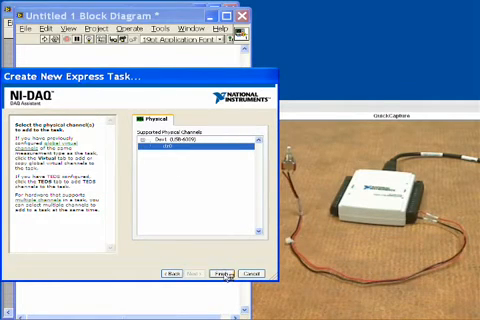
- Finish the DAQ Assistant Counter Input Edge Count task to reach its configuration settings
left_click(204, 272)
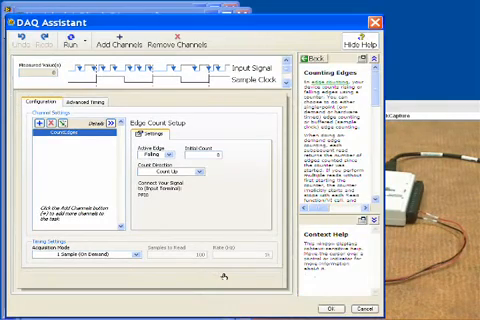